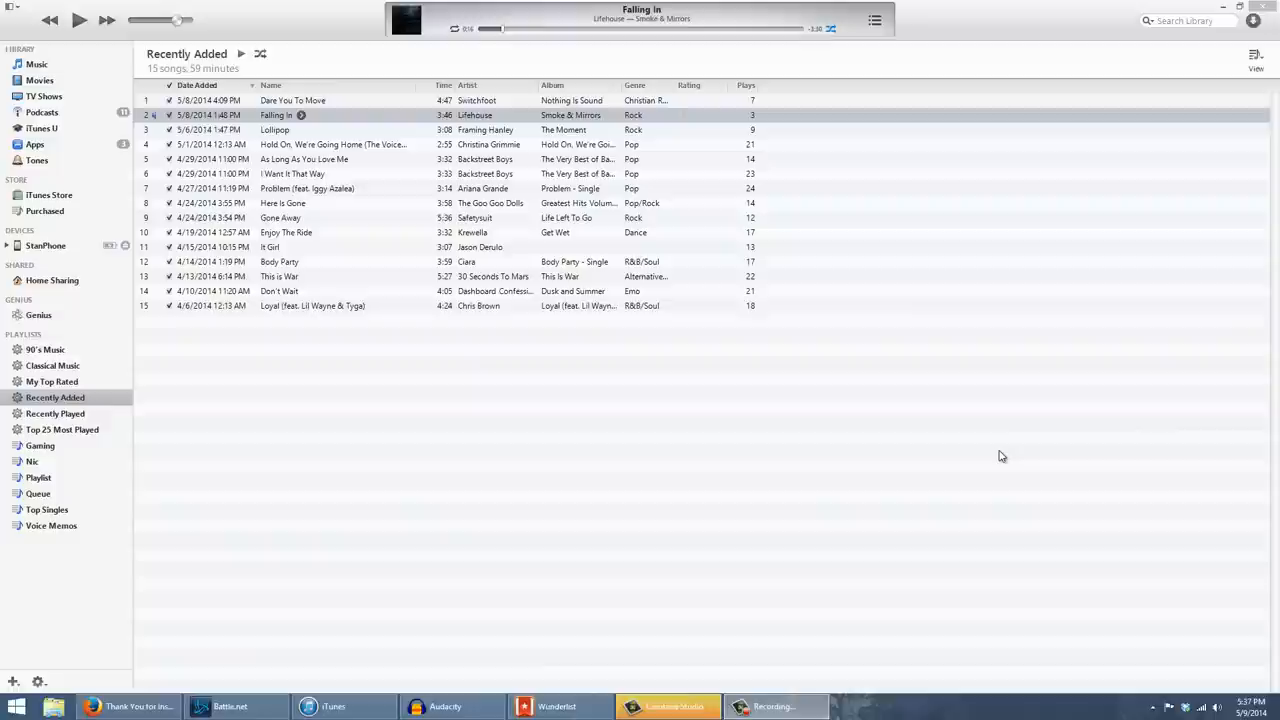
mouse_move(996, 458)
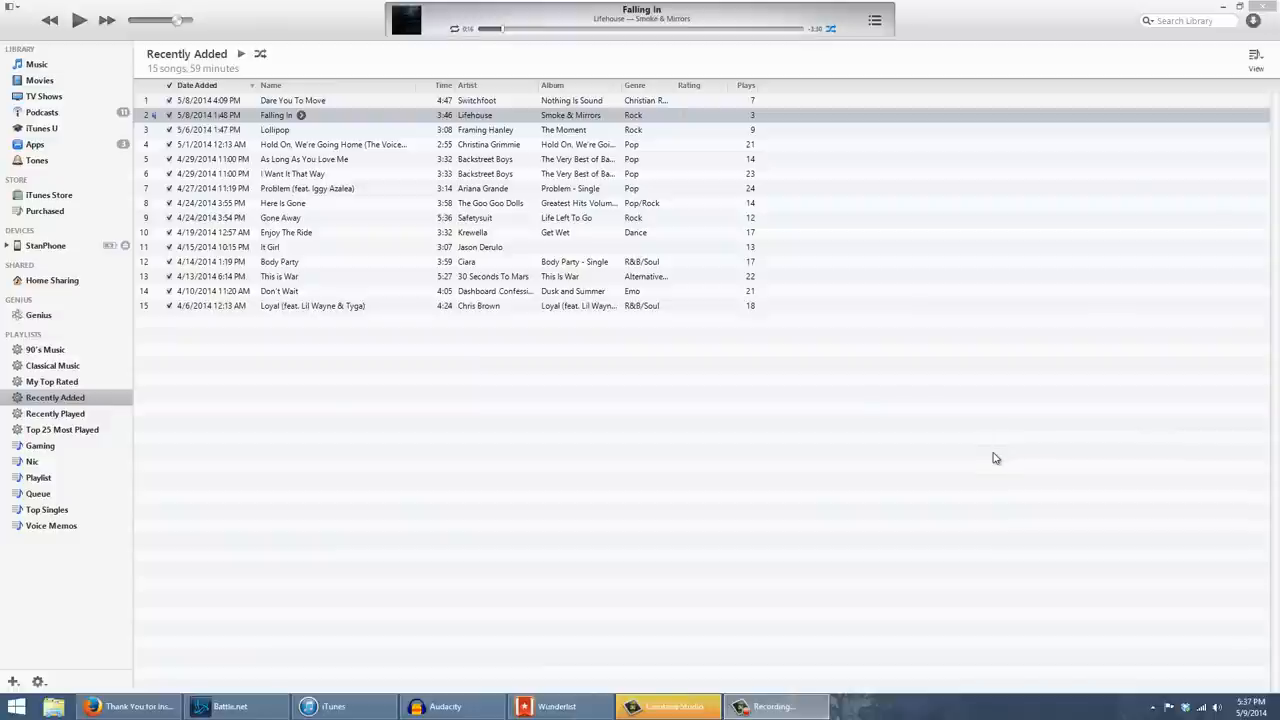
mouse_move(500, 420)
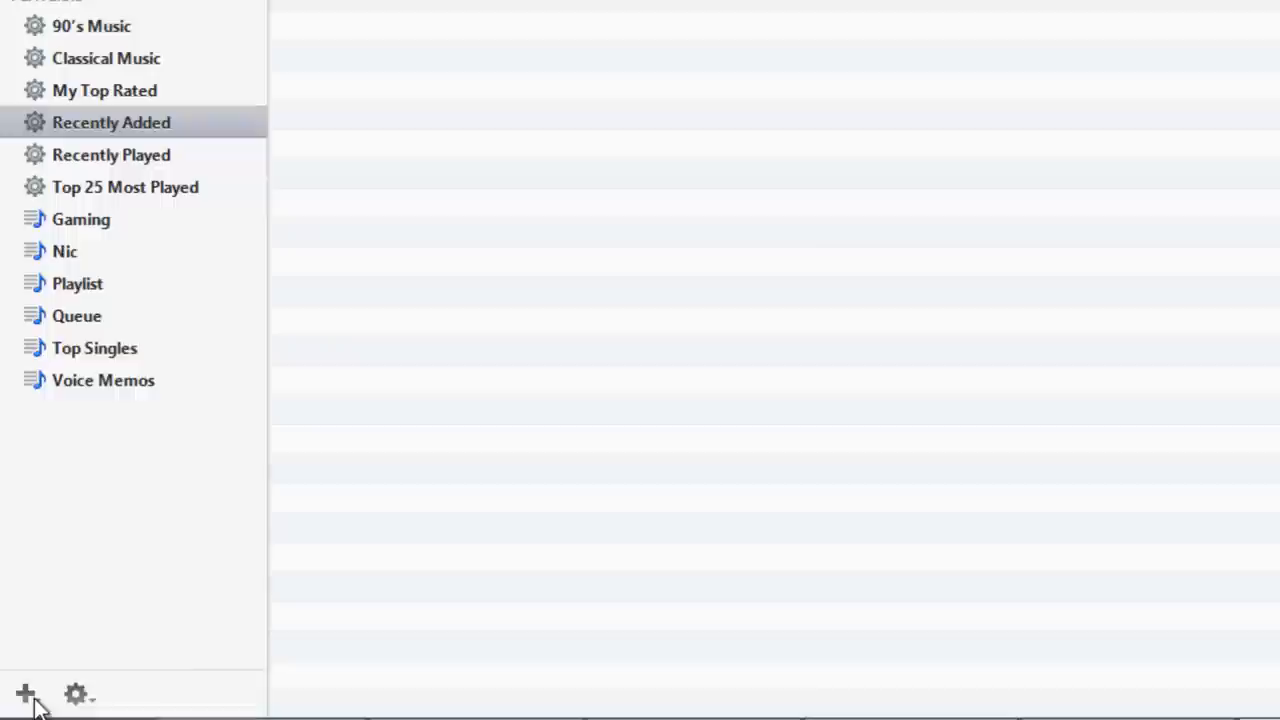
Create a smart playlist with no matching rule, limited to 25 items selected by most recently added.
left_click(24, 692)
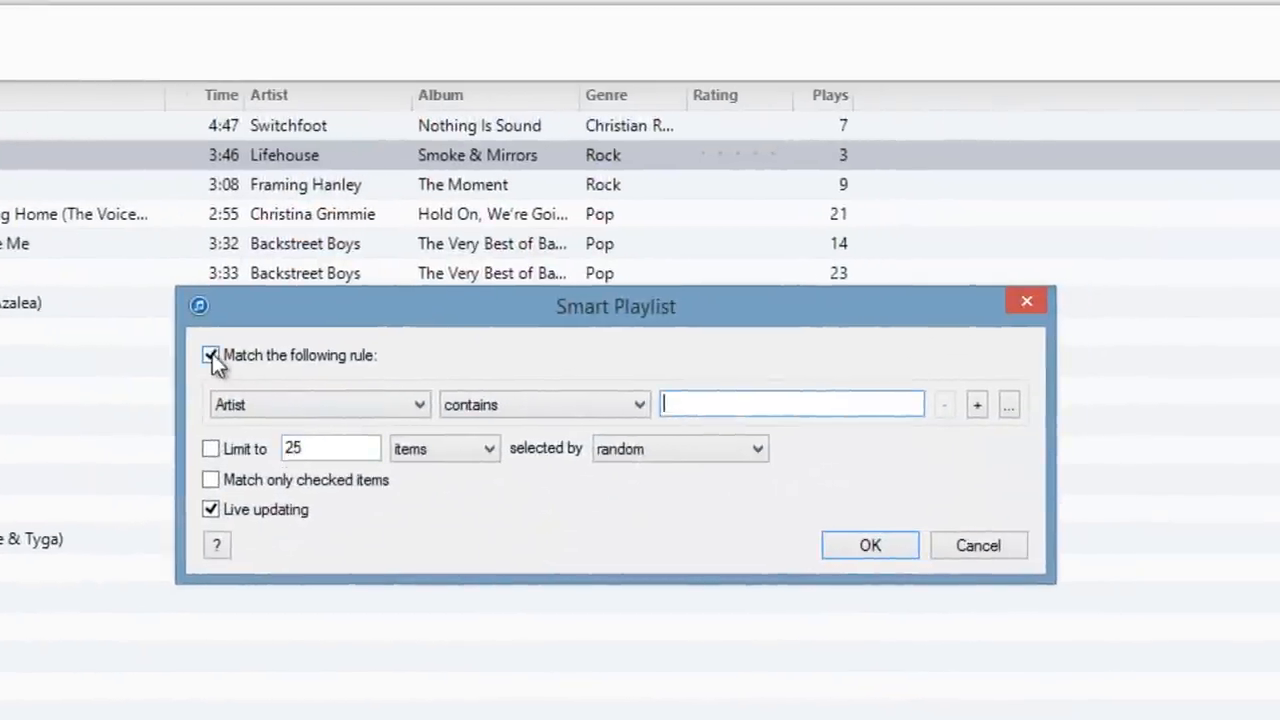
left_click(212, 356)
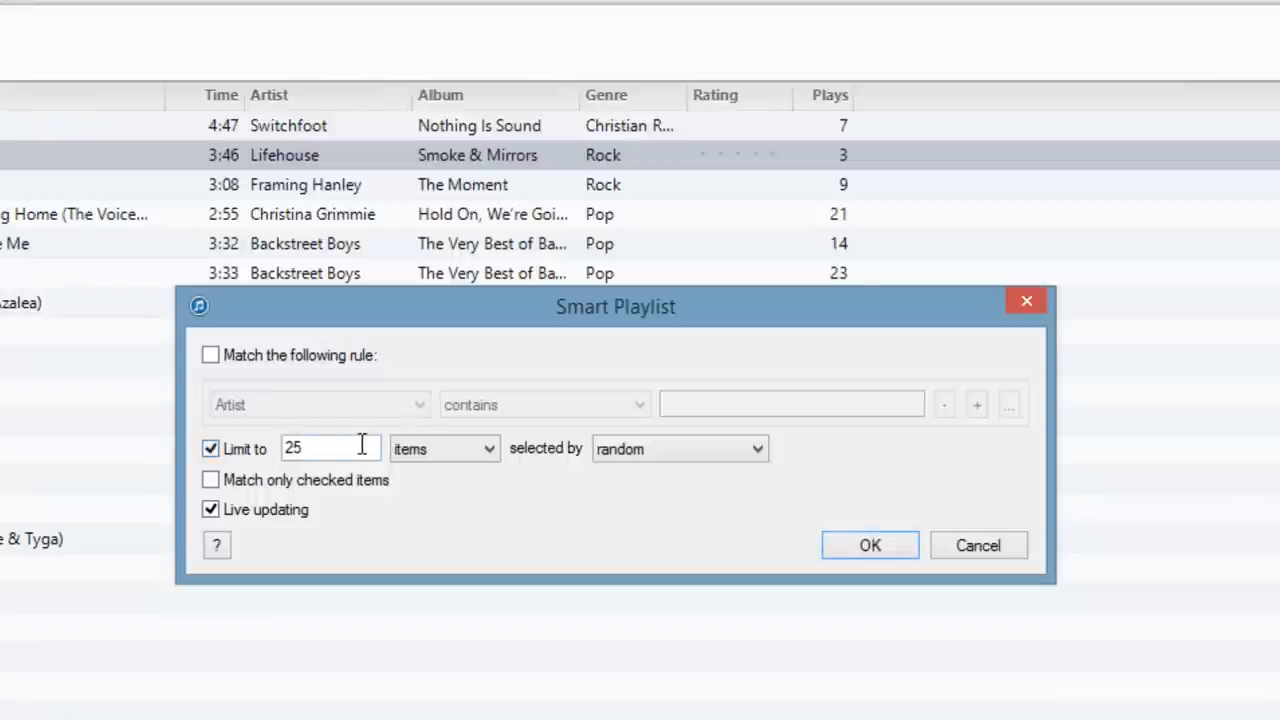
left_click(680, 448)
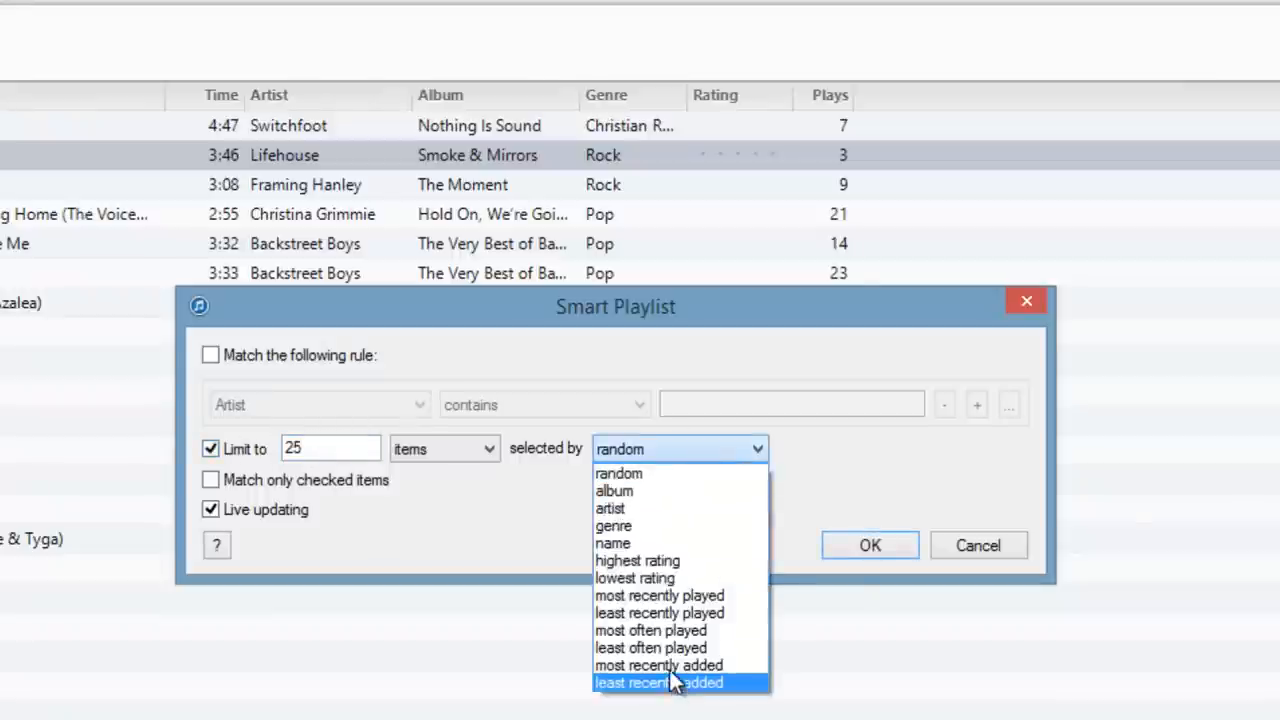
left_click(658, 664)
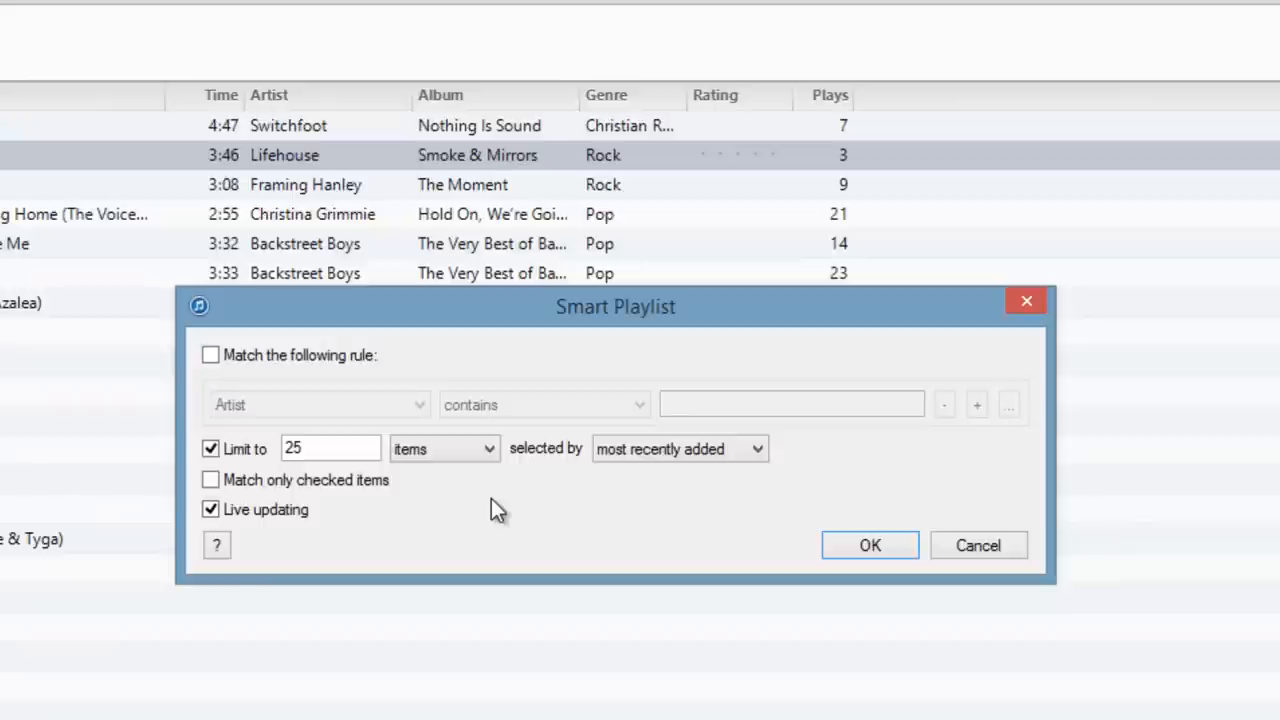
mouse_move(444, 498)
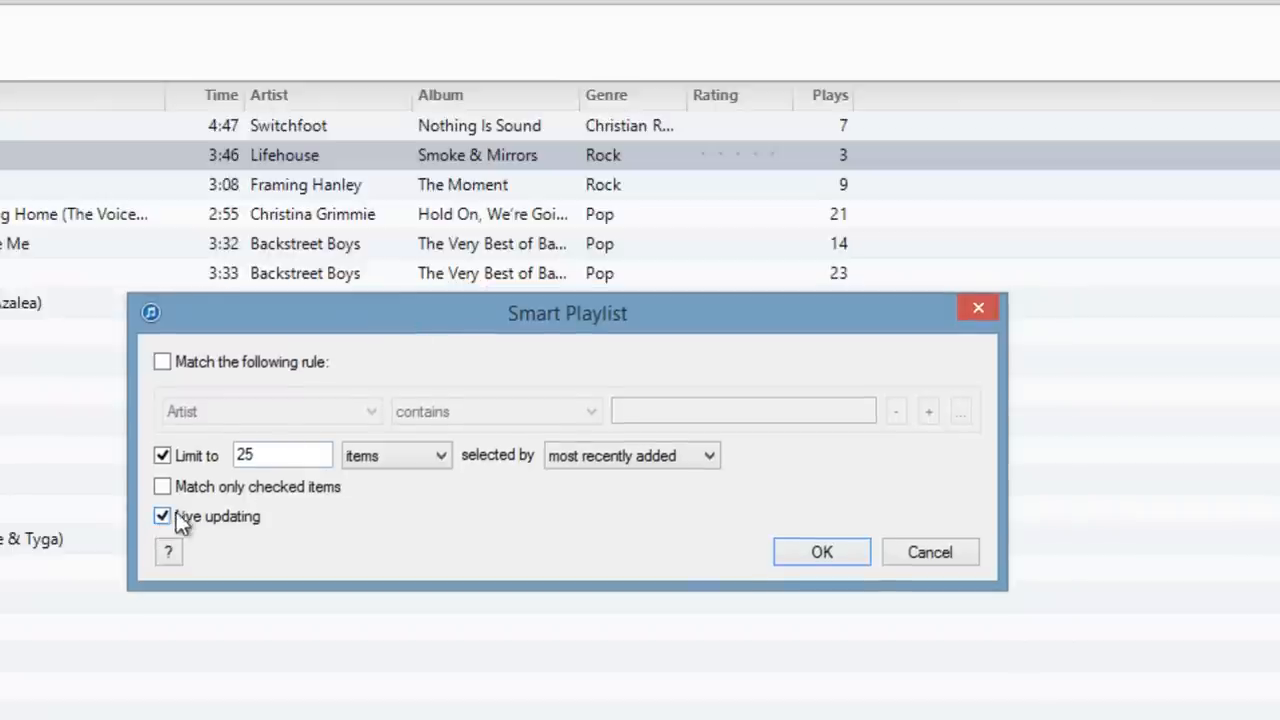
left_click(284, 456)
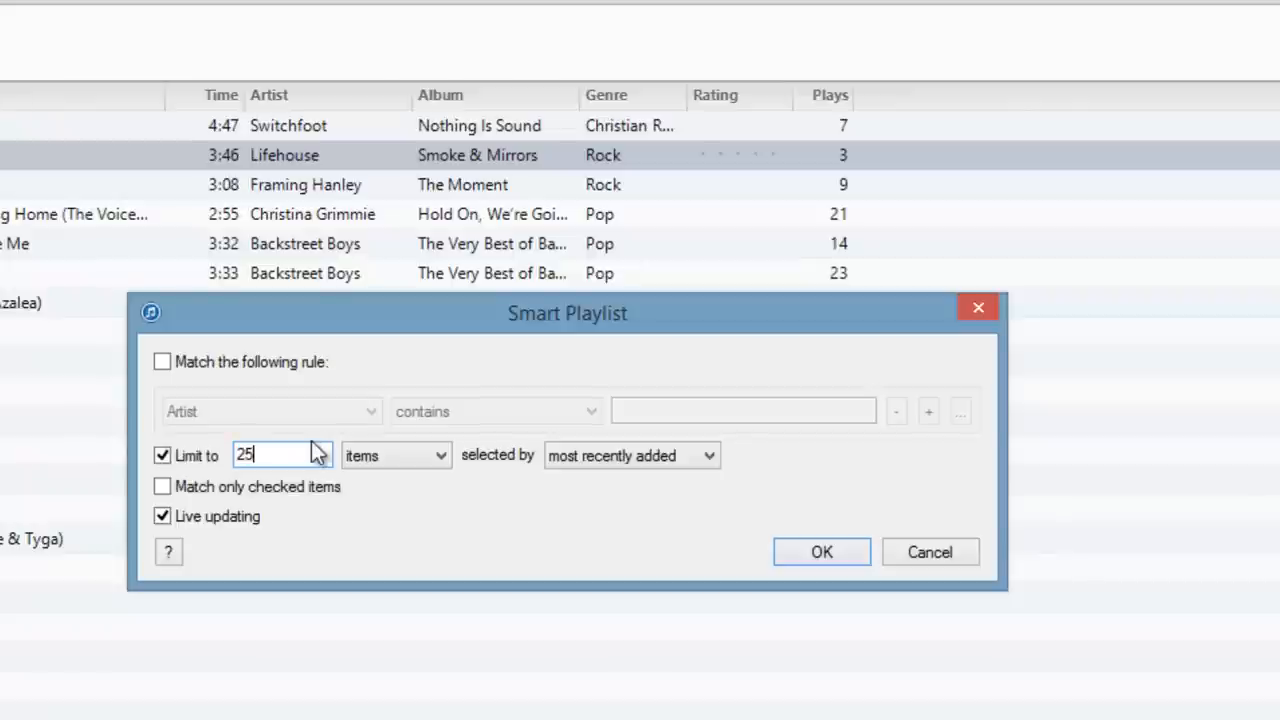
left_click(820, 552)
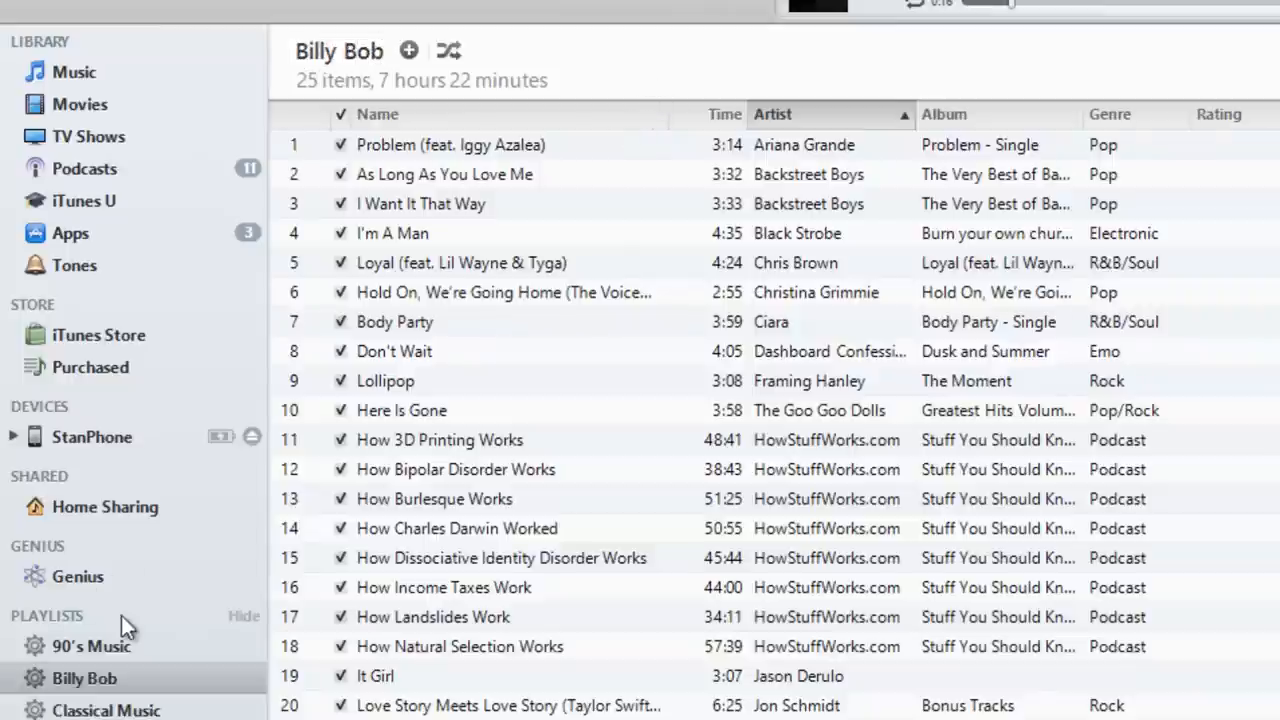
mouse_move(160, 596)
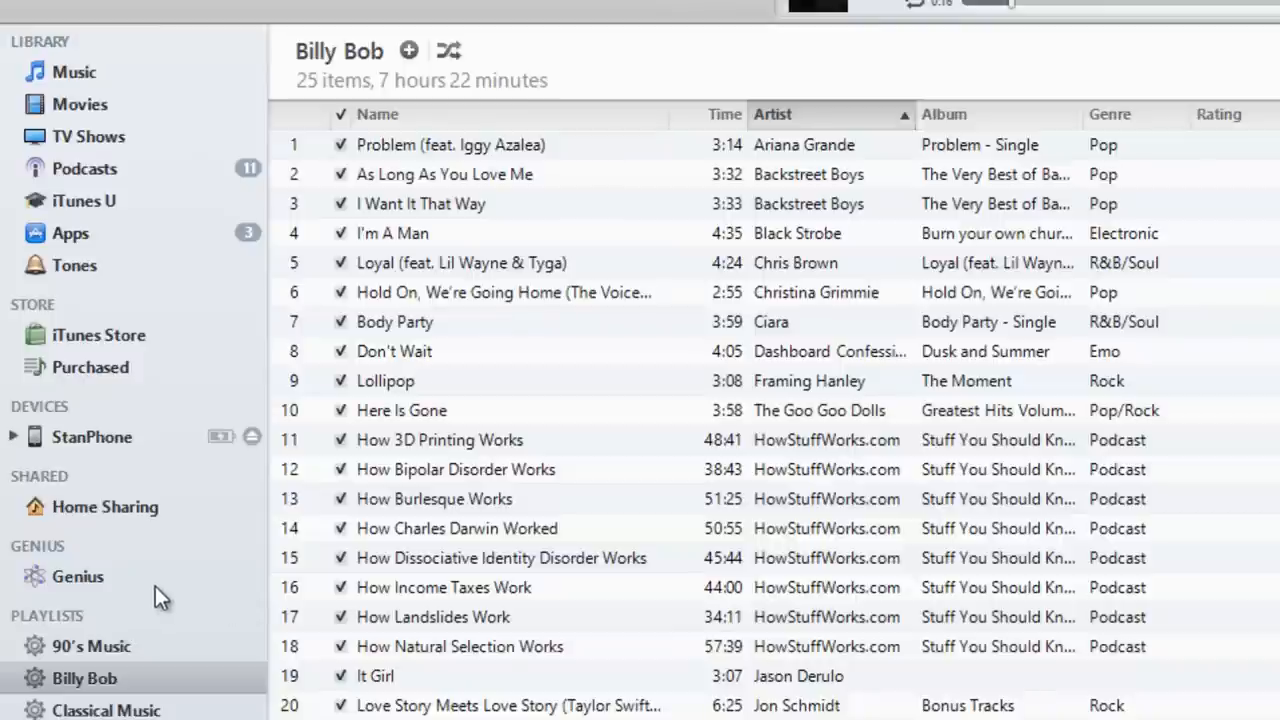
mouse_move(476, 164)
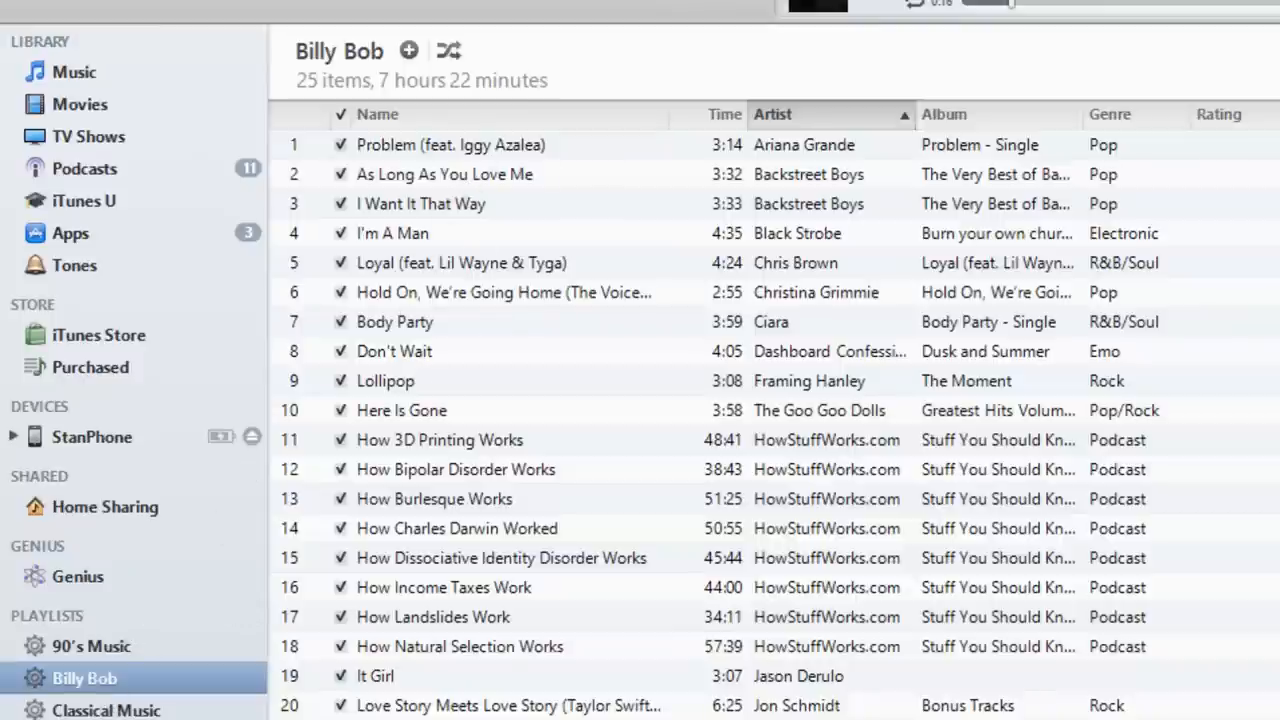
Scroll through the new Billy Bob playlist's 25 items.
scroll("down", 3)
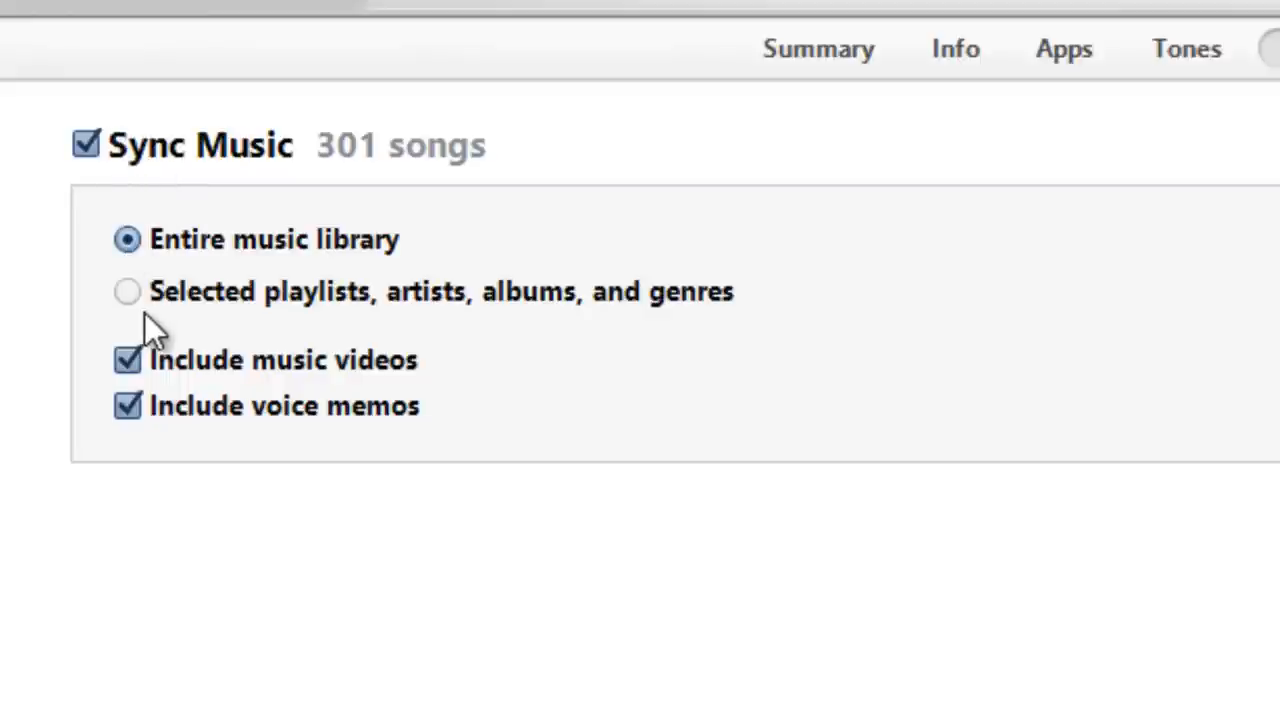
mouse_move(136, 310)
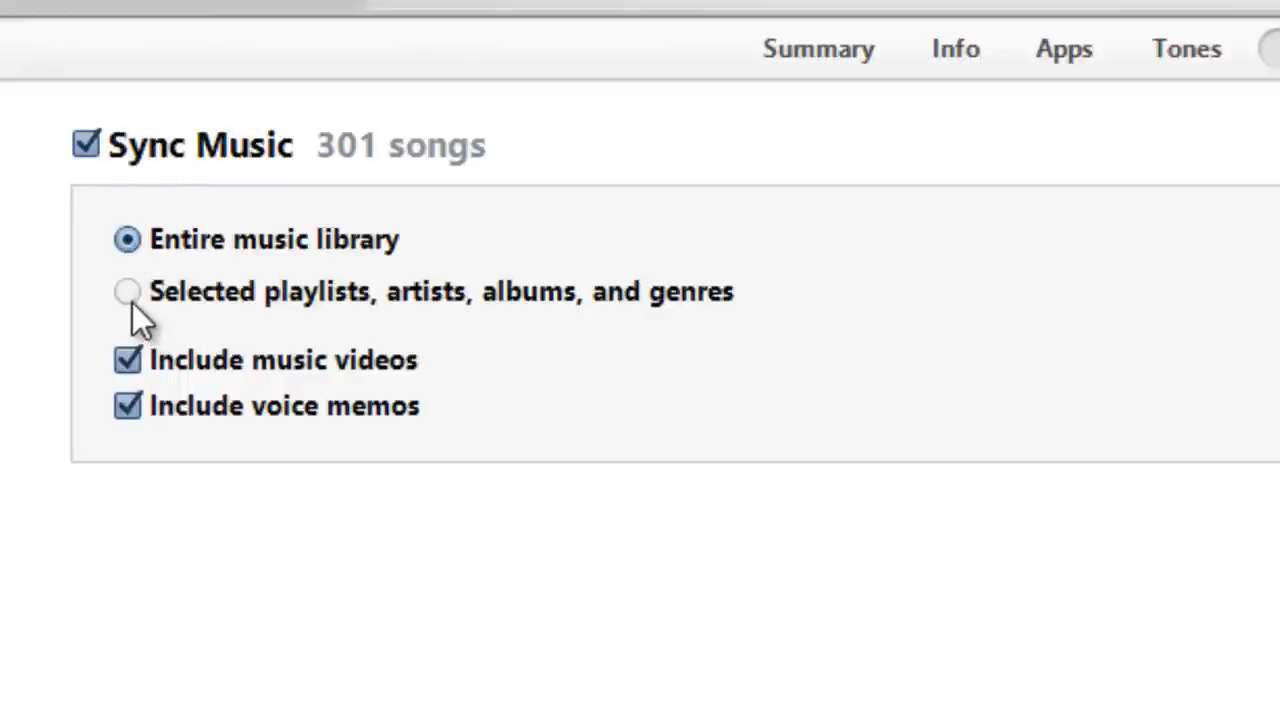
Try Selected playlists with Billy Bob checked, then revert to syncing the entire 301-song library.
left_click(128, 292)
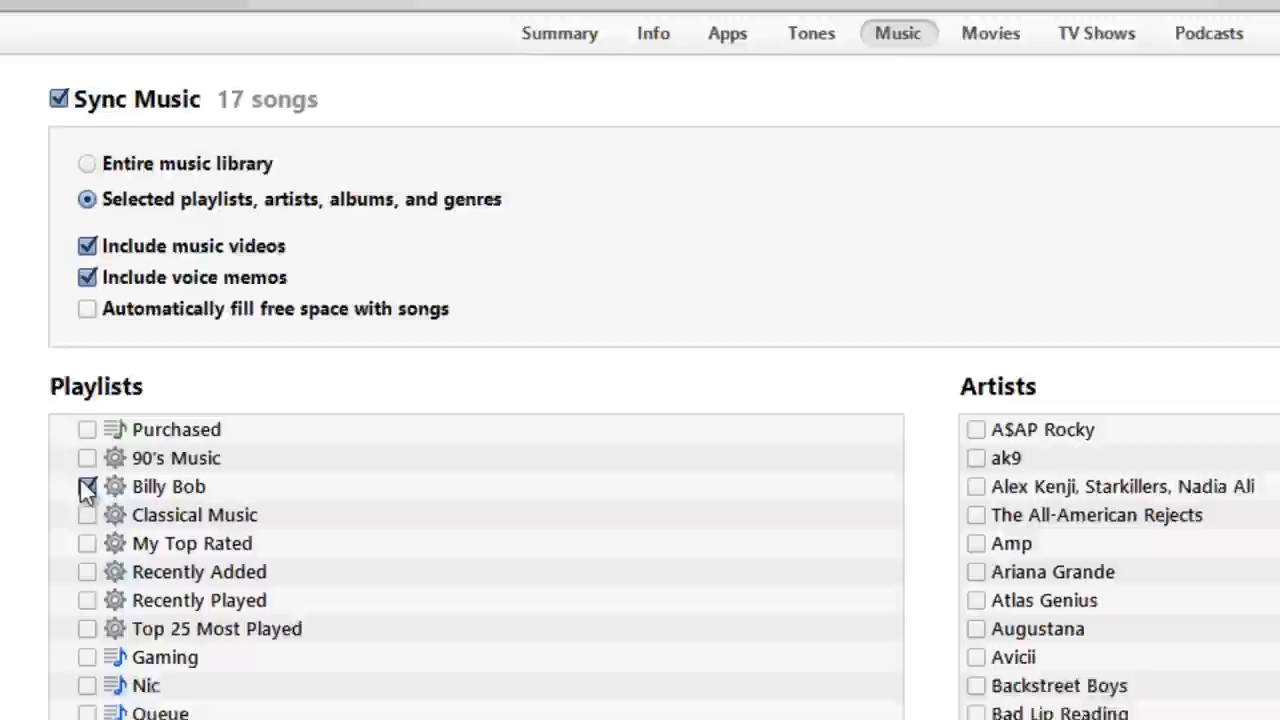
left_click(88, 486)
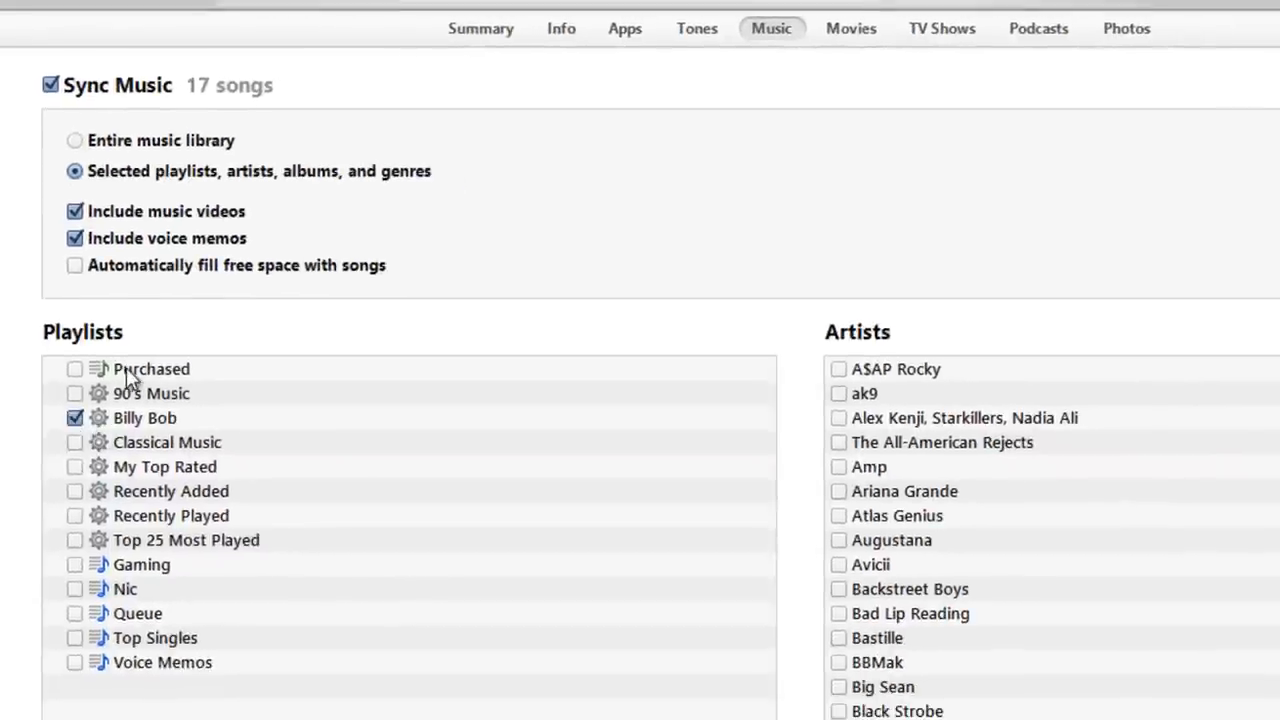
left_click(76, 418)
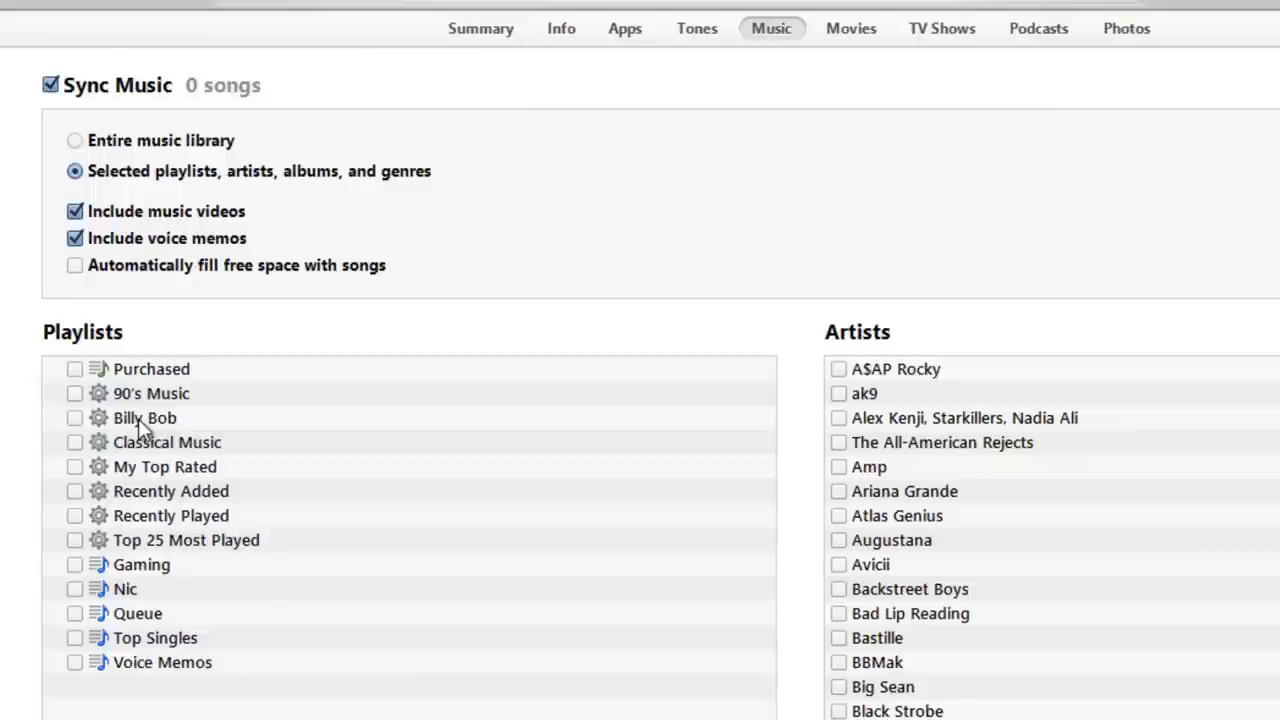
mouse_move(164, 124)
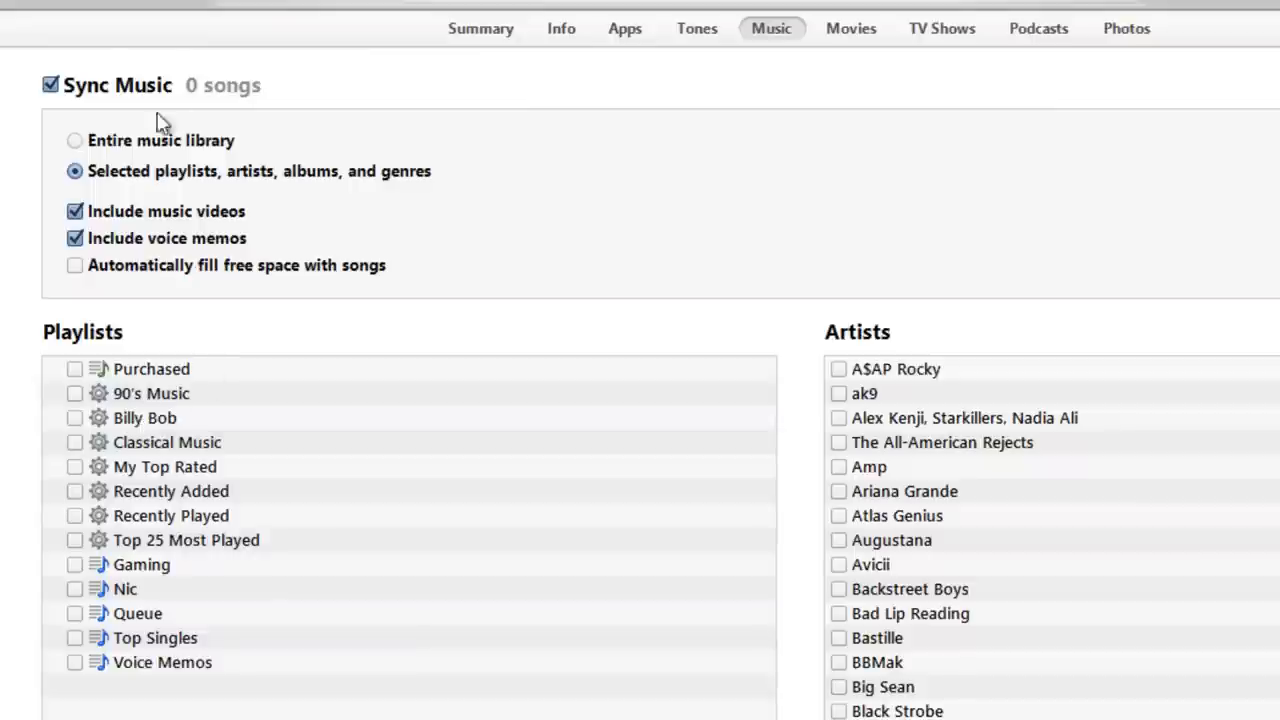
left_click(76, 140)
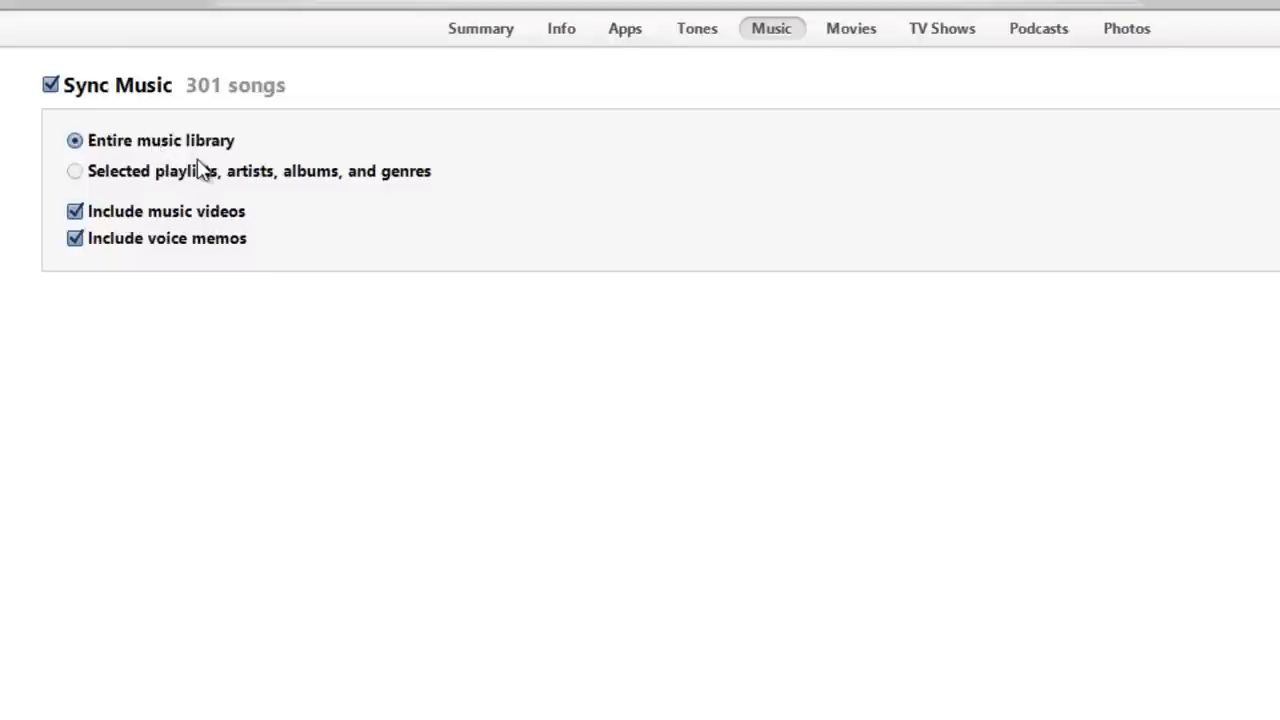
mouse_move(232, 172)
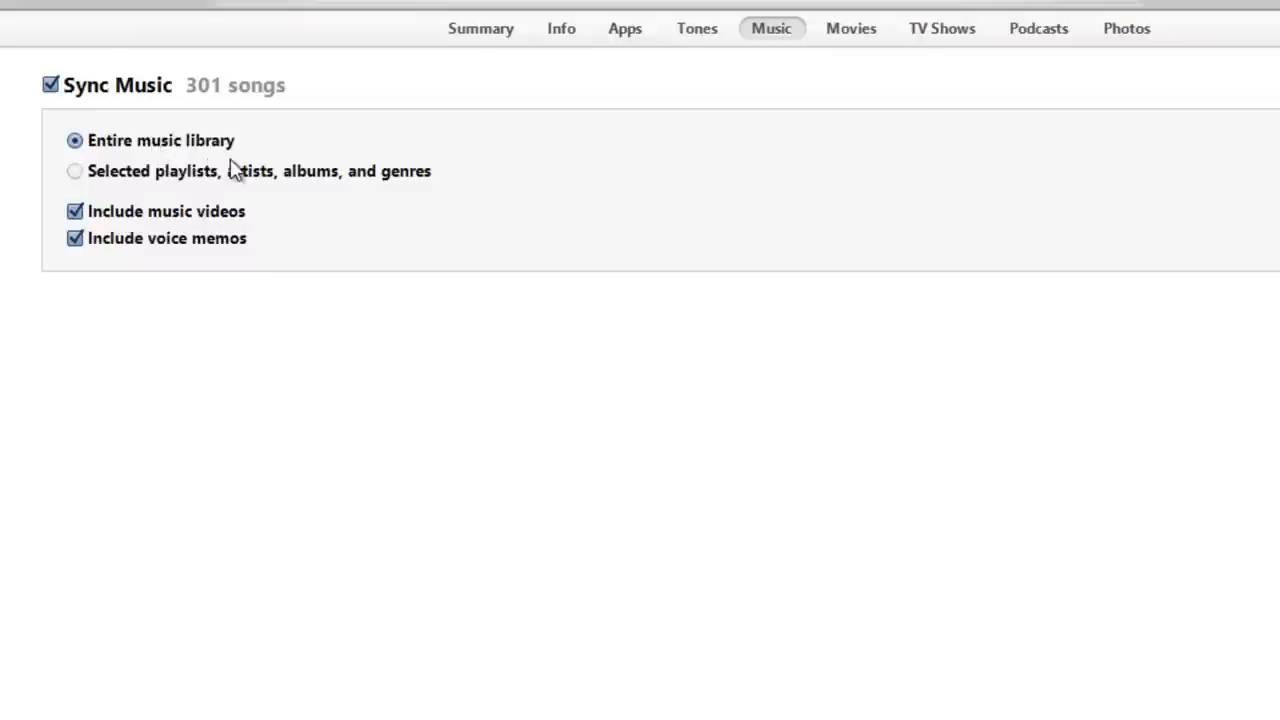